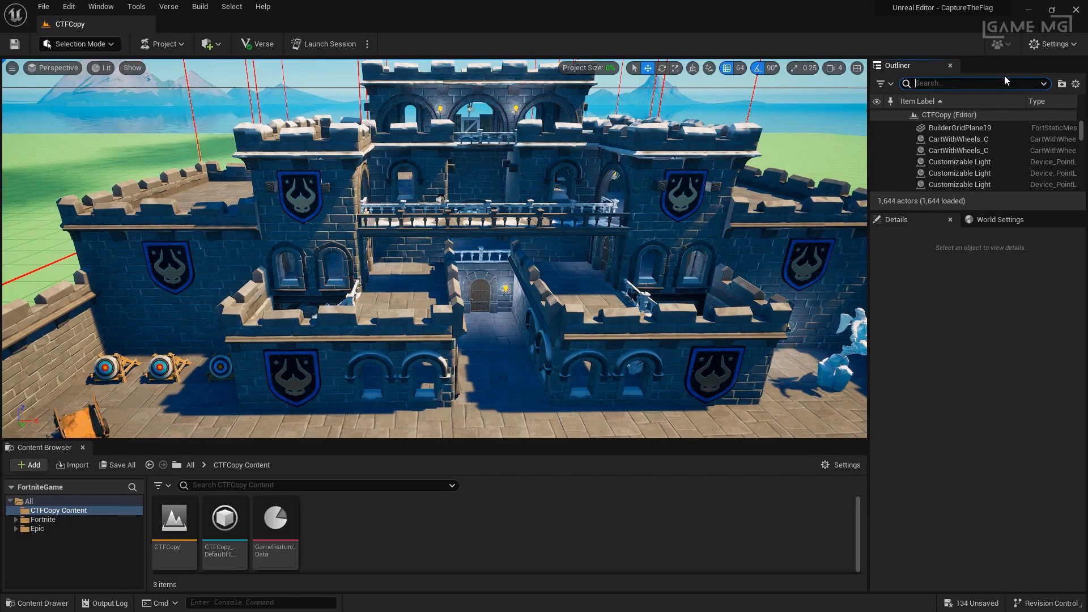
Find the IslandSettings device in the Outliner to show its team-based game rules
type("island")
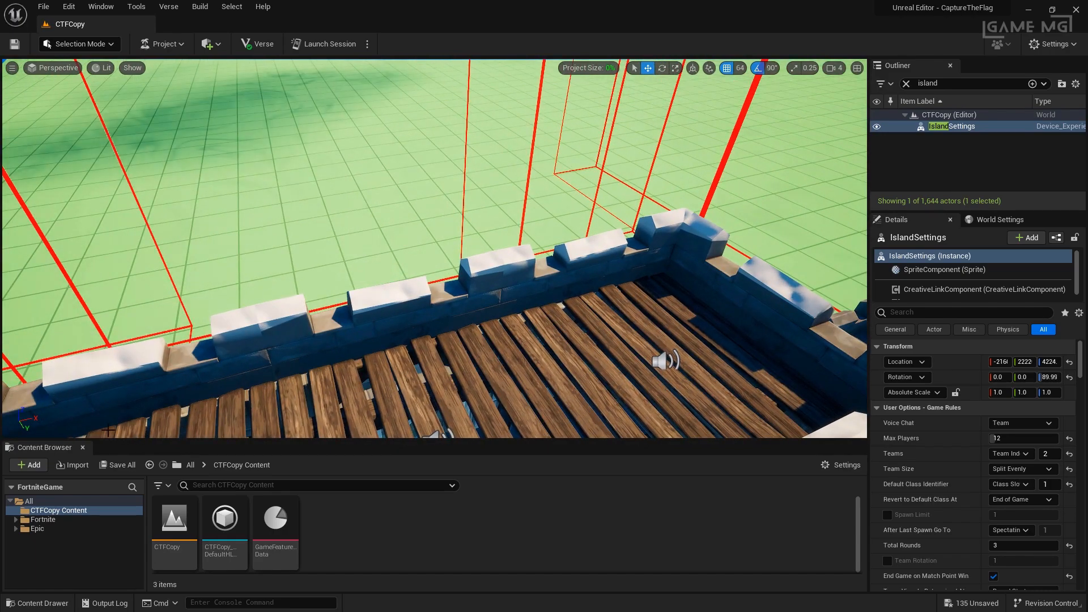
Pick the Class Designer device from the Content Browser for placement on the rooftop
left_click(43, 519)
type("team")
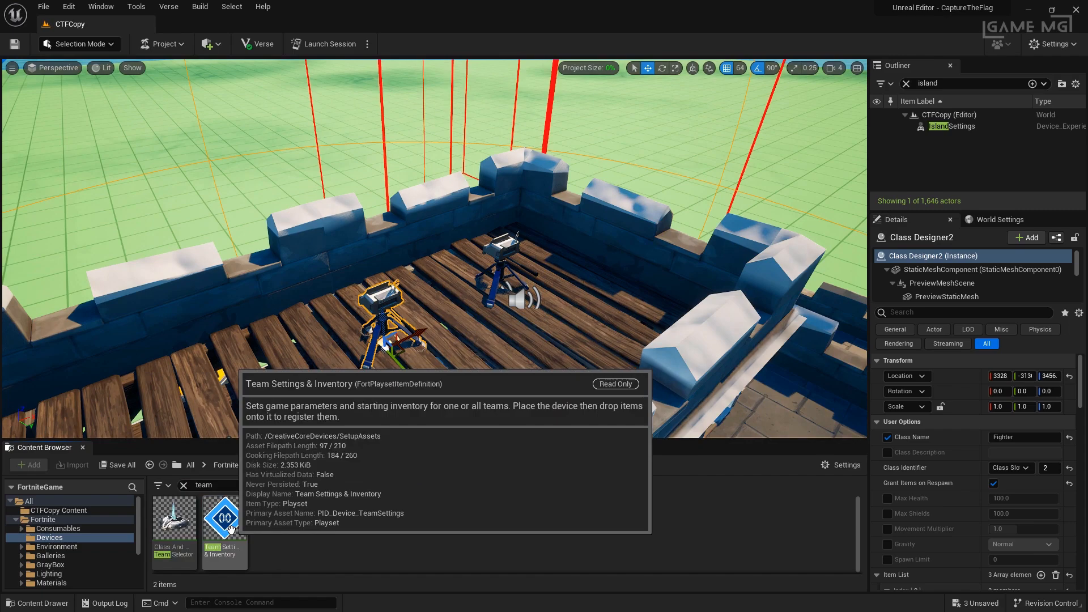
left_click_drag(224, 517, 208, 399)
type("player spawn")
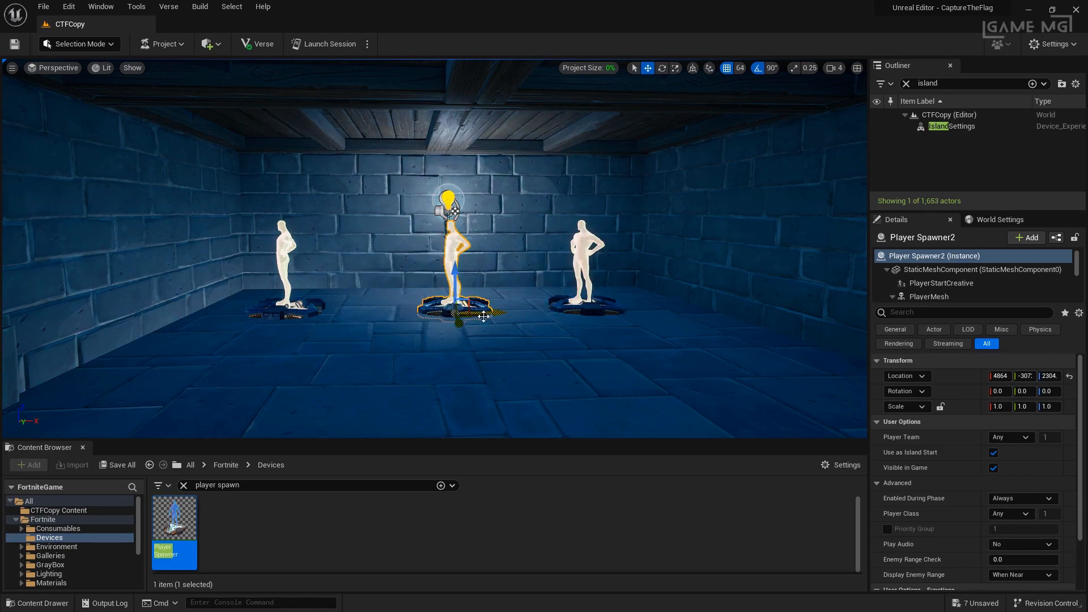
mouse_move(286, 247)
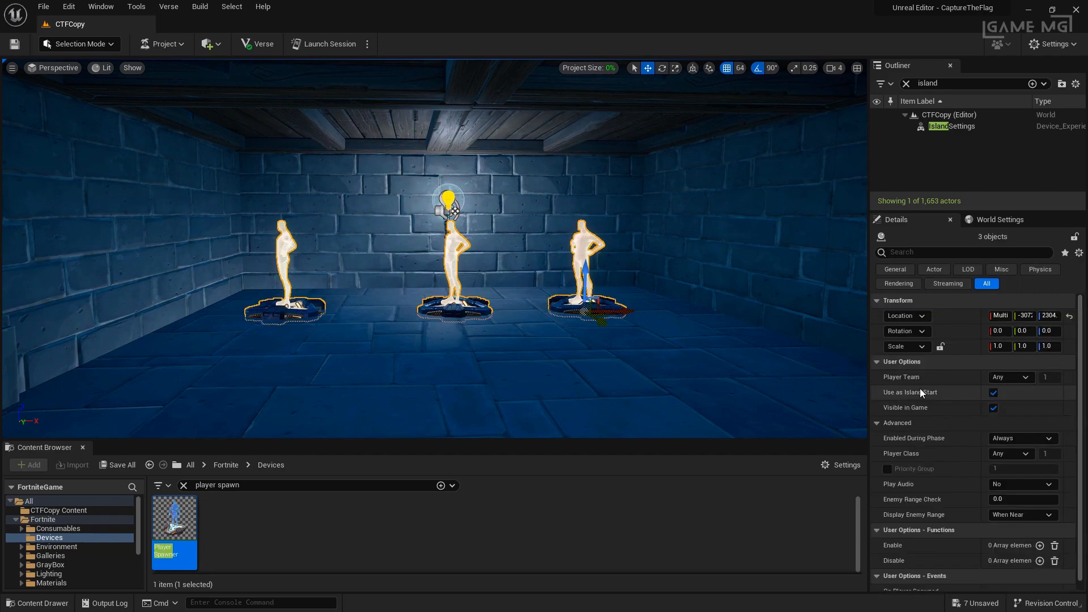
Set the three Player Spawners to Team Index 1 and make them not Visible in Game
left_click(1011, 377)
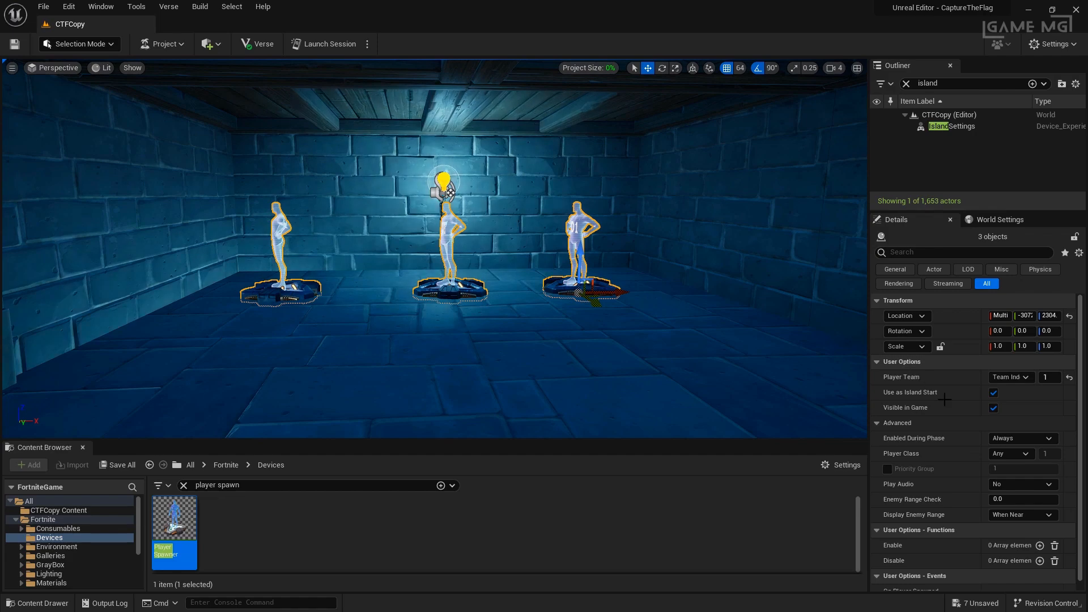
left_click(993, 407)
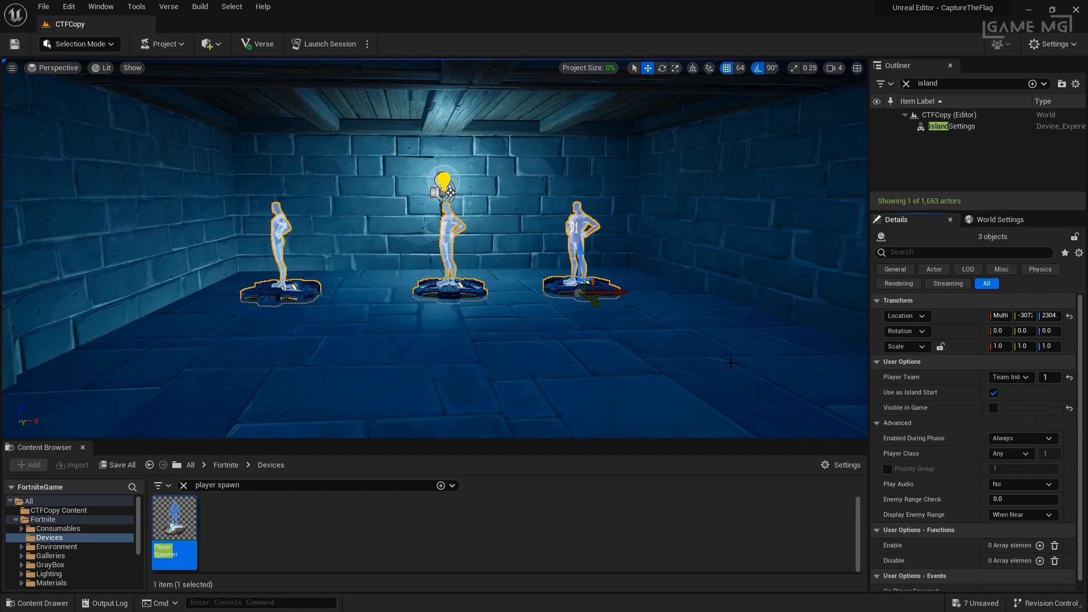
Place a Class And Team Selector that switches players to a chosen class and clears items on switch
type("class sele")
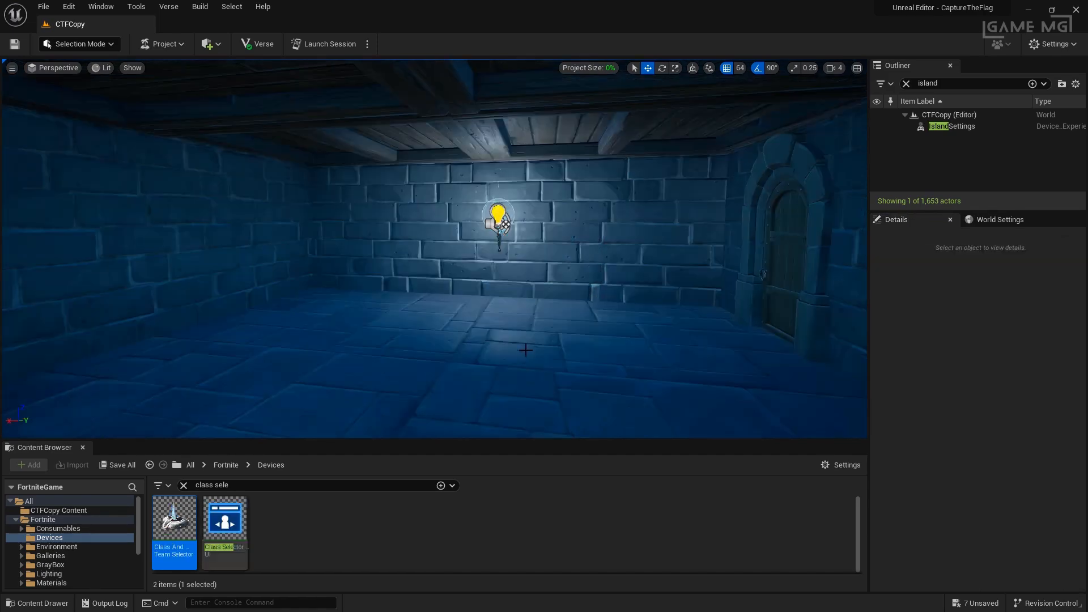
mouse_move(172, 532)
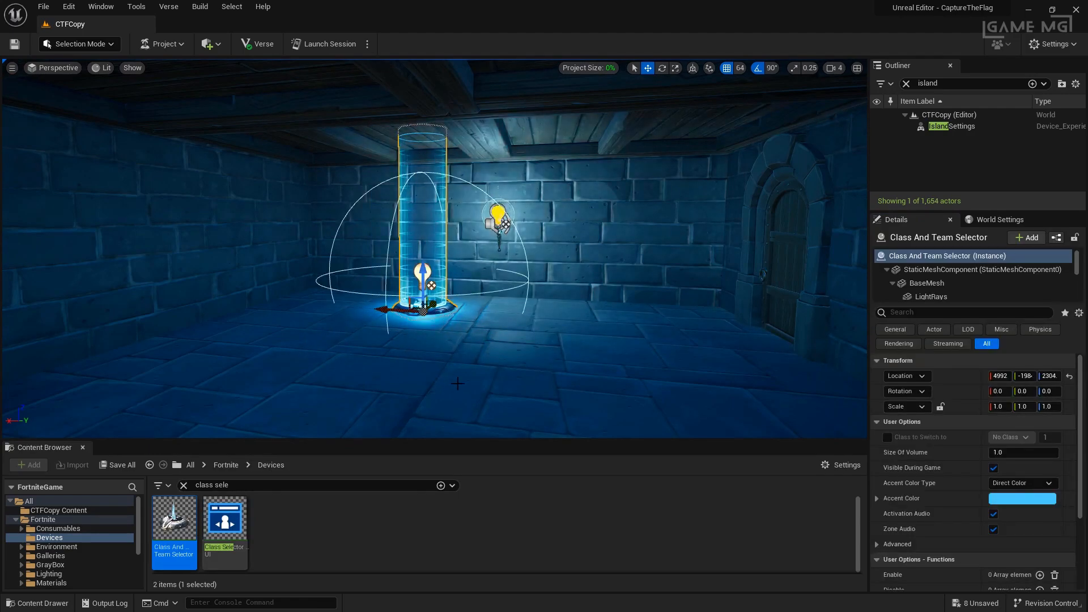
mouse_move(569, 386)
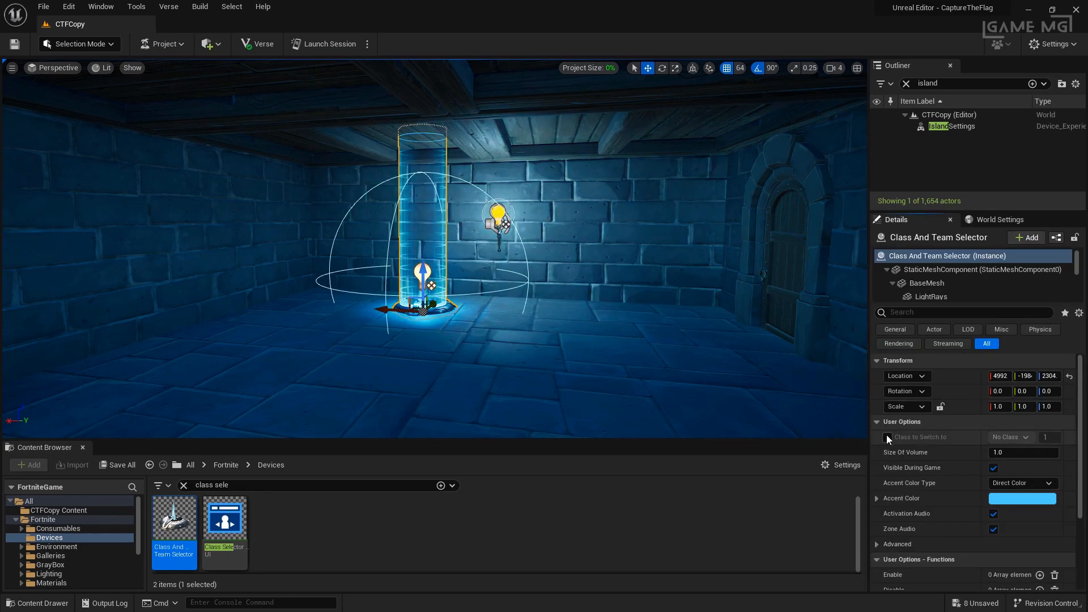
left_click(1023, 438)
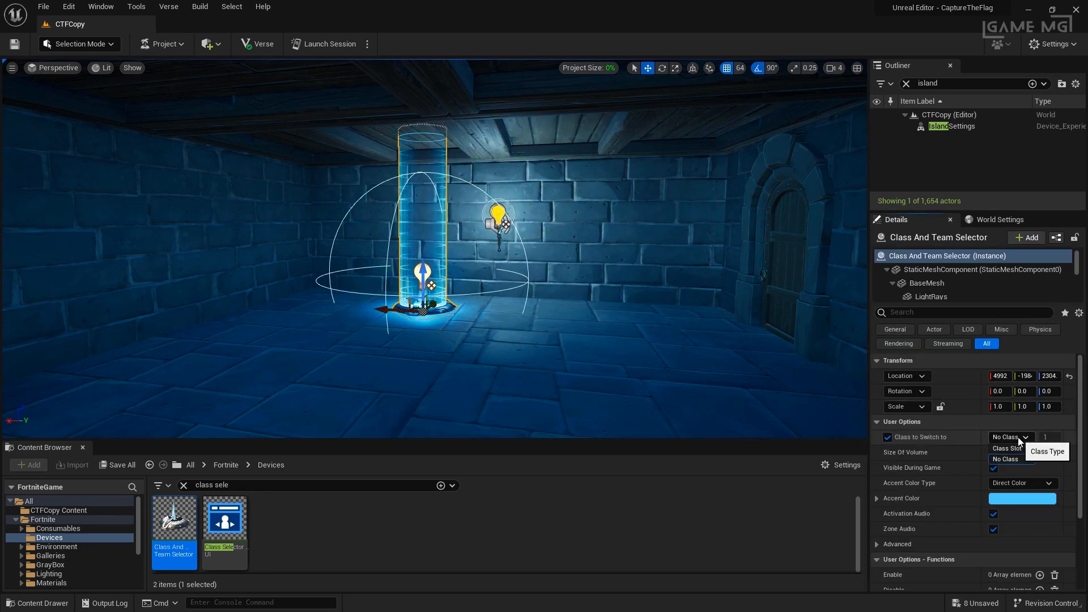
left_click(1006, 448)
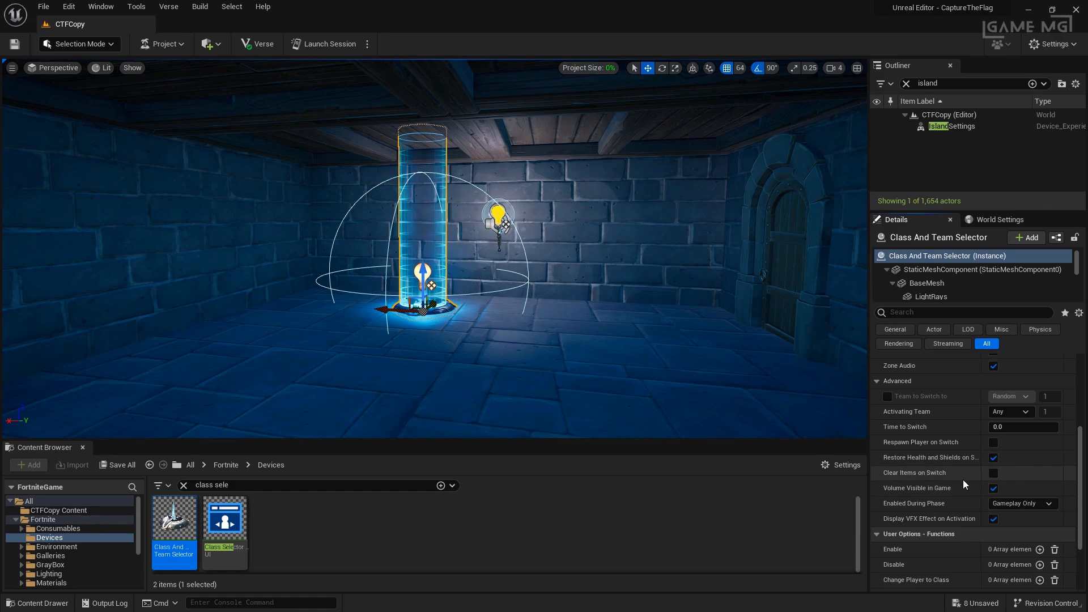
left_click(992, 473)
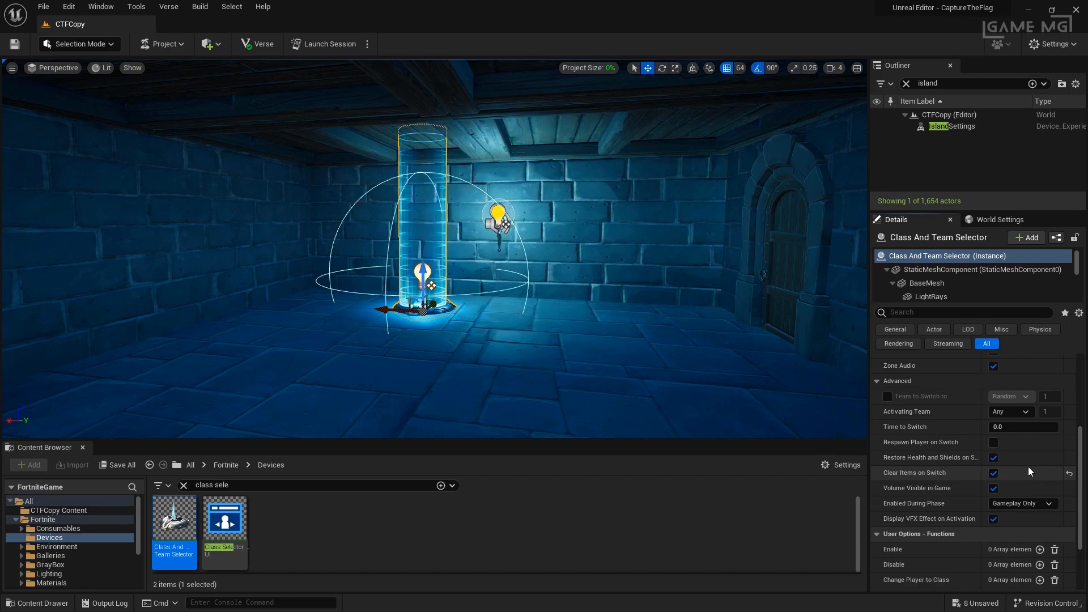
mouse_move(323, 43)
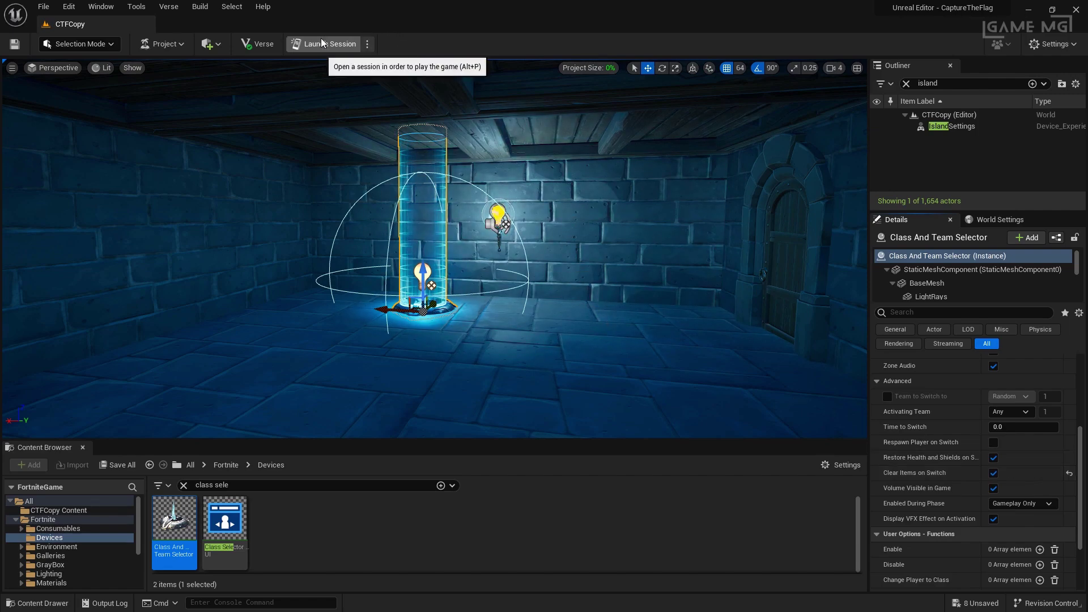
Launch a live session and start the match in Fortnite
left_click(324, 43)
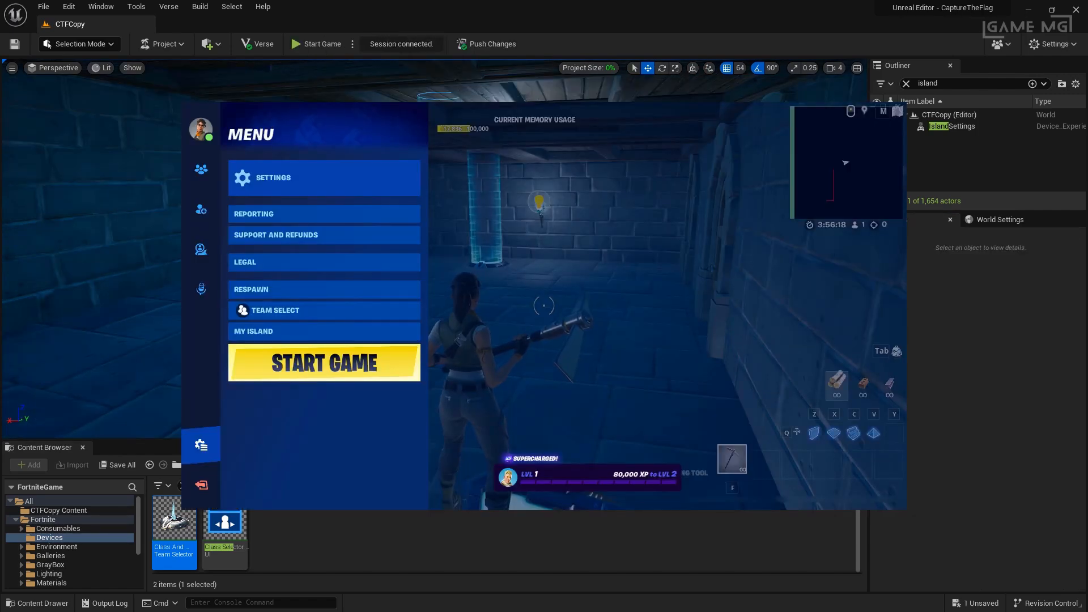
left_click(324, 362)
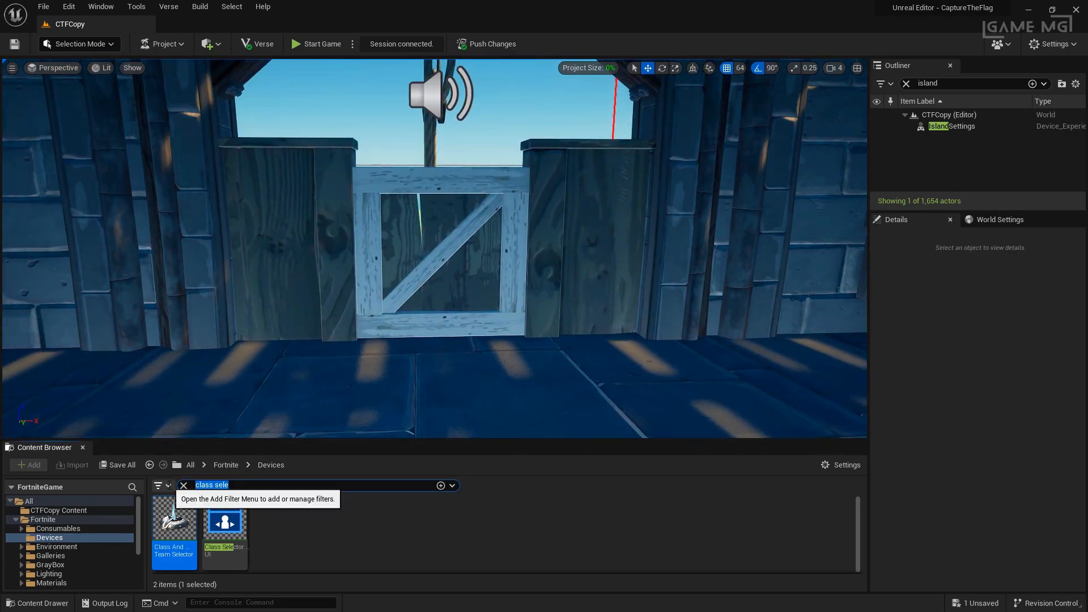
Place a Capture Area and Capture Item Spawner at the gatehouse and rename them for Team 1
type("capture")
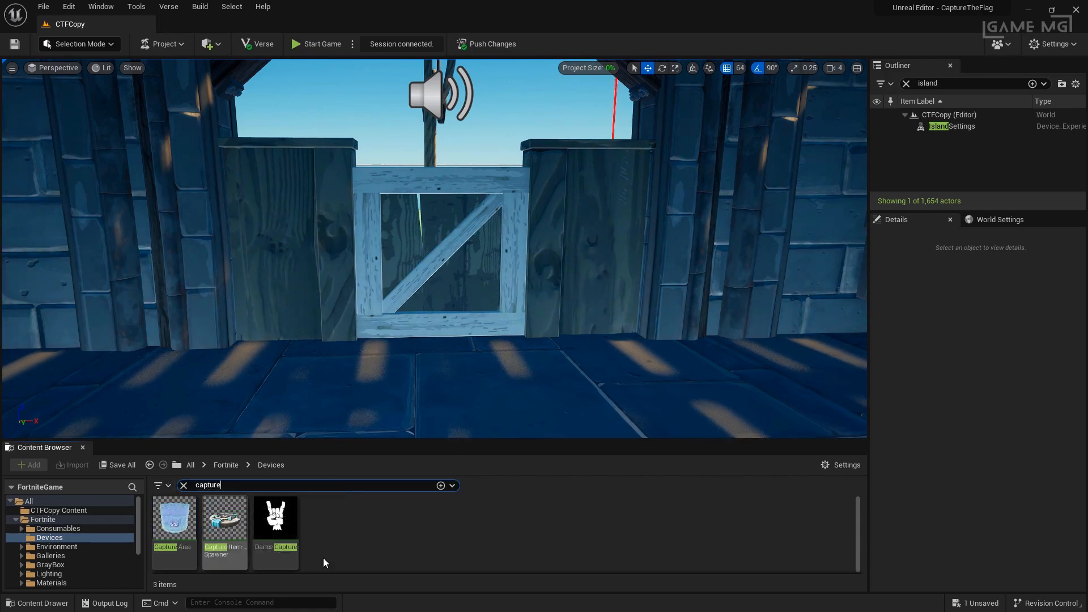
mouse_move(224, 527)
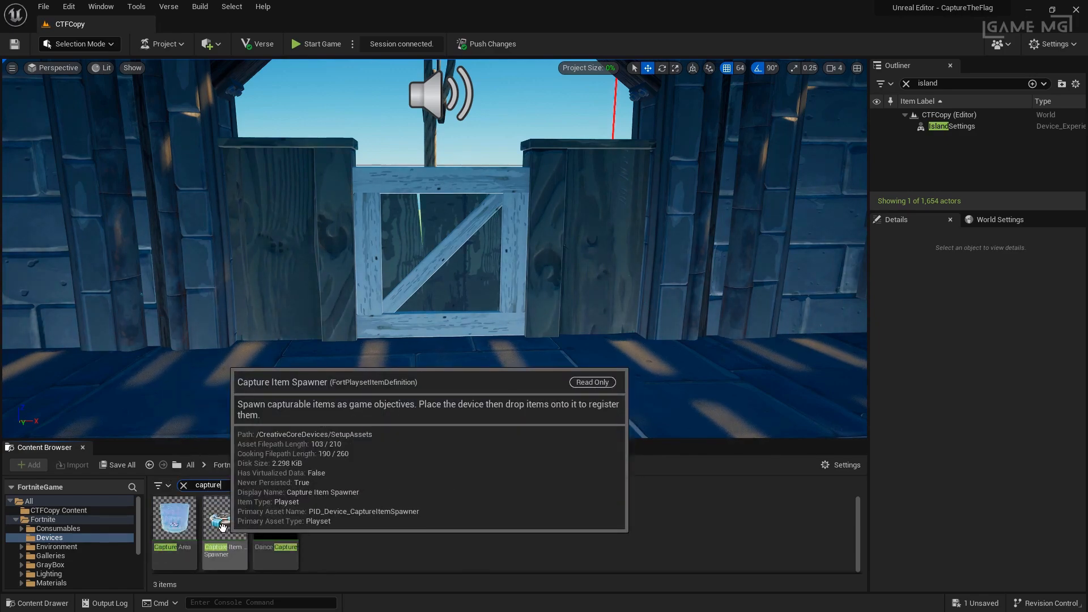
mouse_move(419, 536)
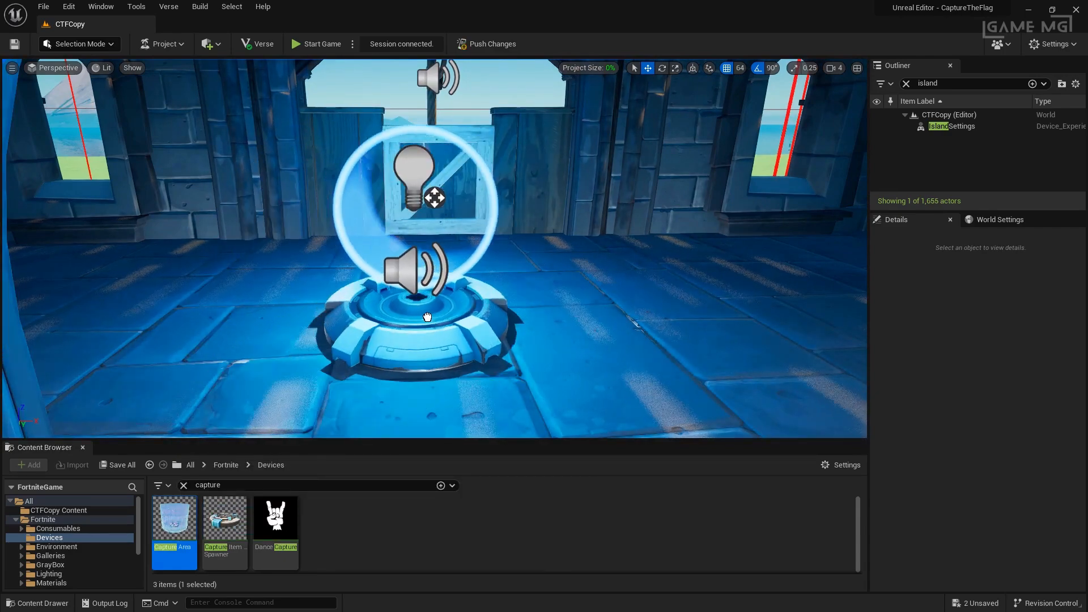
left_click(426, 315)
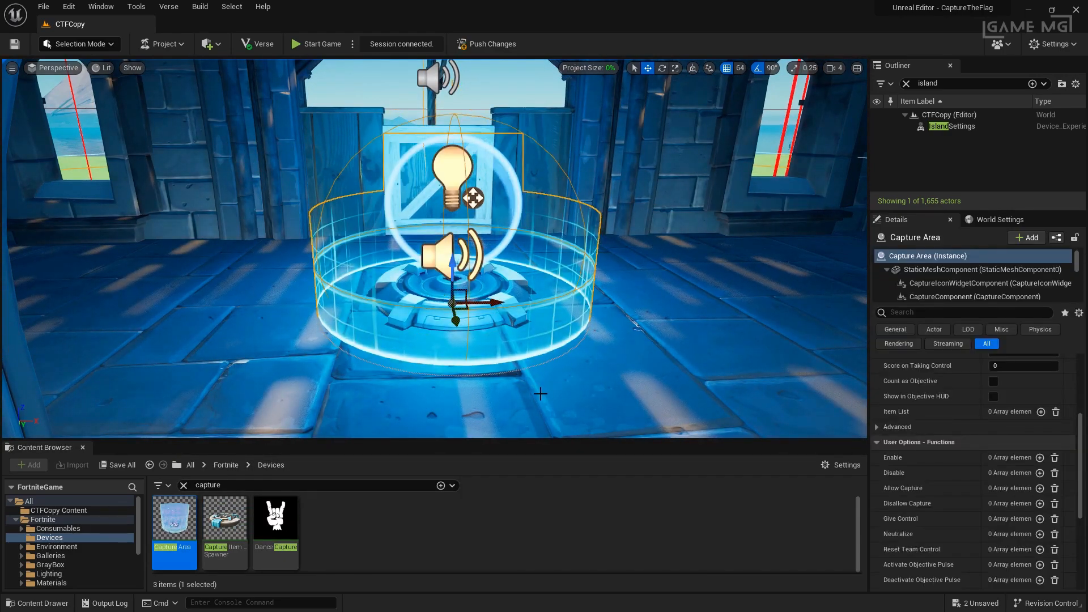
mouse_move(222, 525)
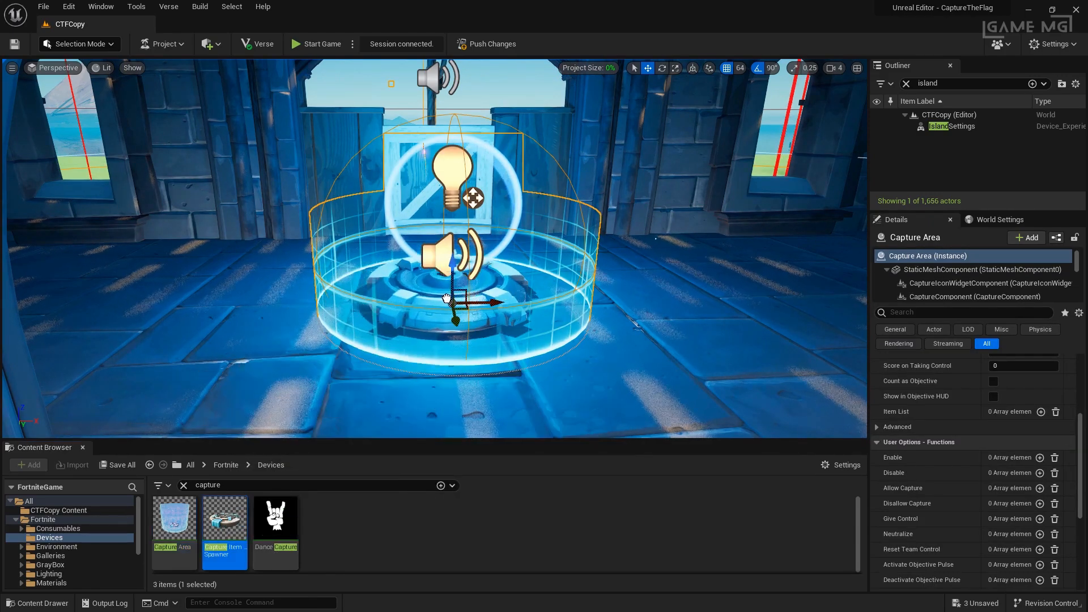
left_click(964, 168)
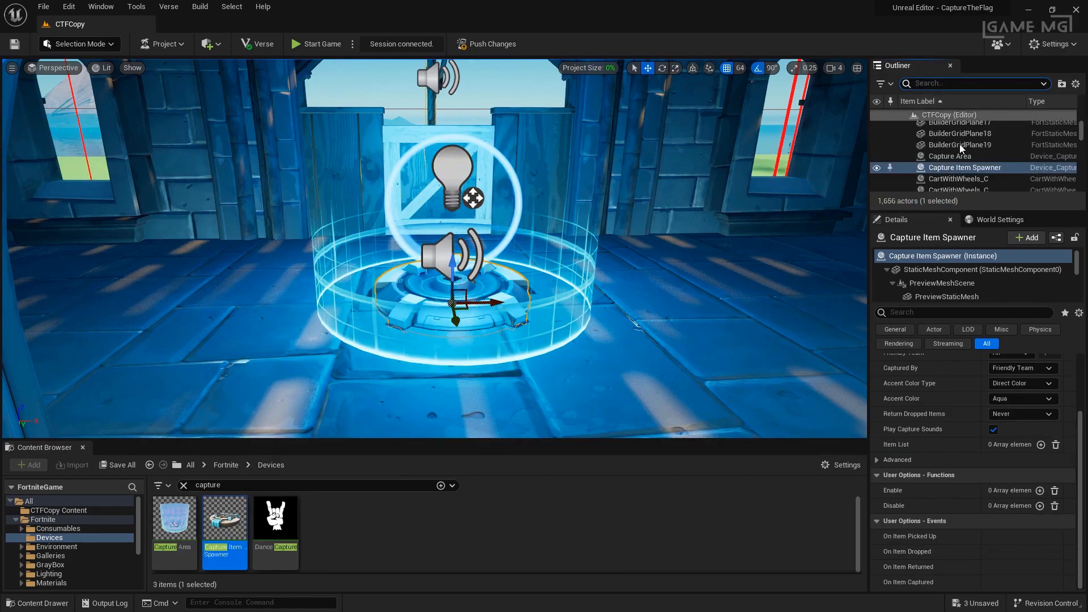
left_click(948, 155)
type(" Team 1")
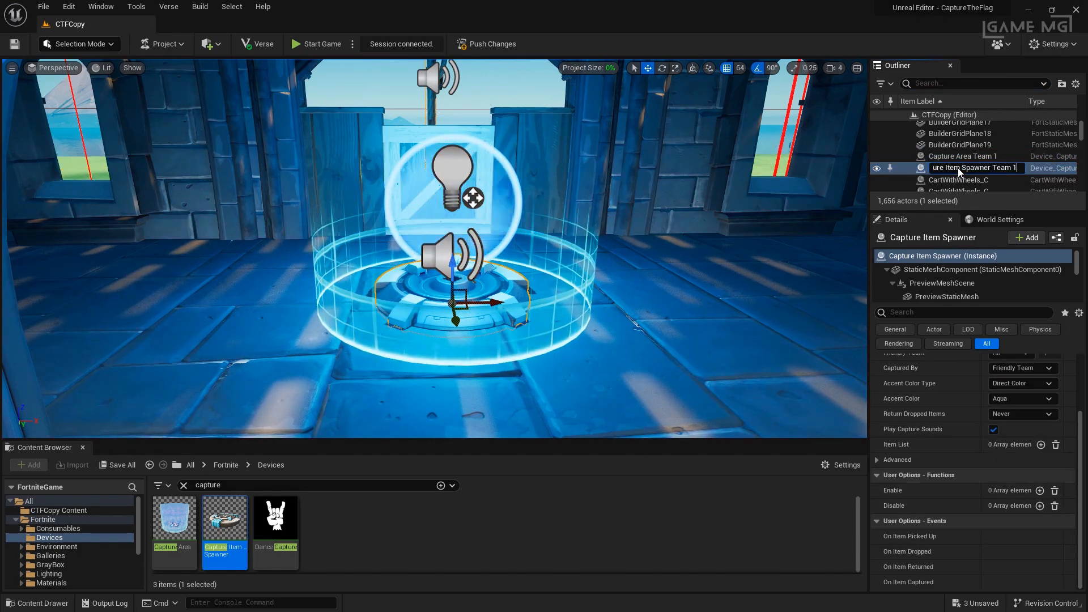
key("Enter")
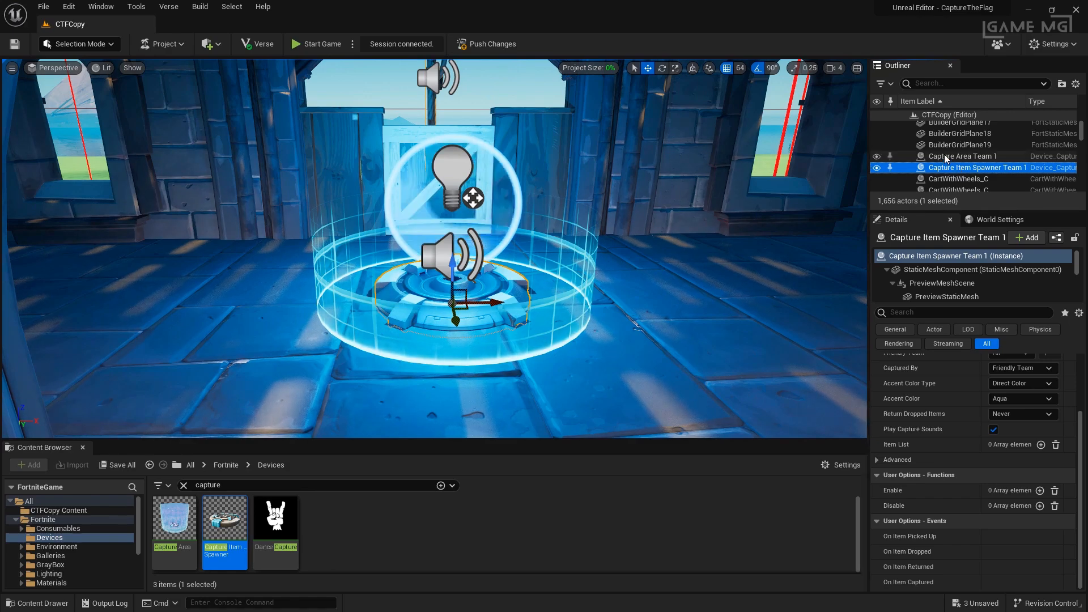
mouse_move(950, 168)
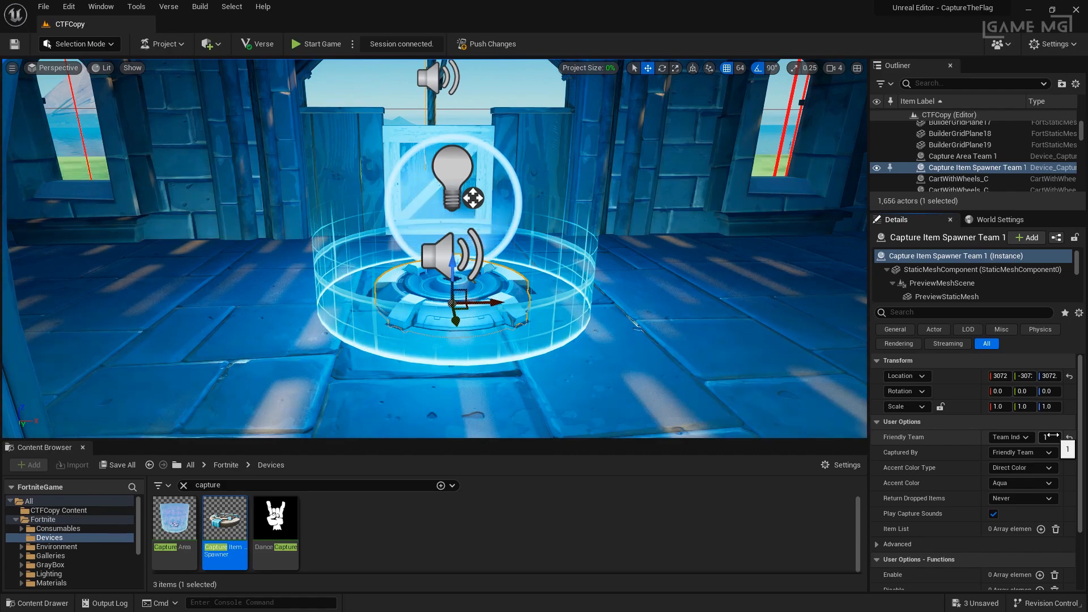
Make the Team 1 spawner capturable by Hostile Teams with dropped items returning after 10 Seconds
left_click(1022, 452)
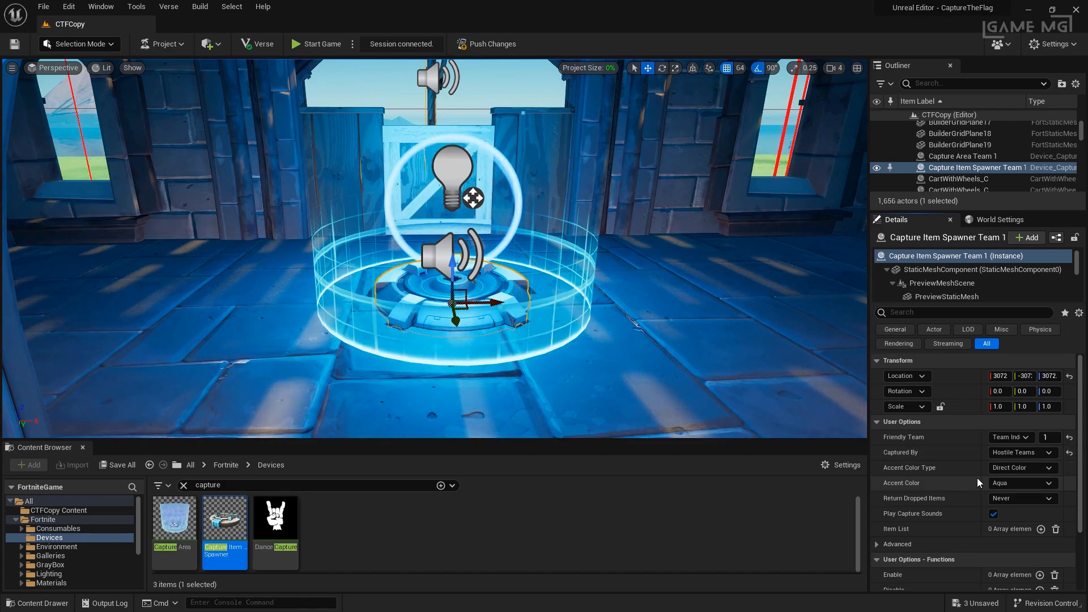
mouse_move(1014, 484)
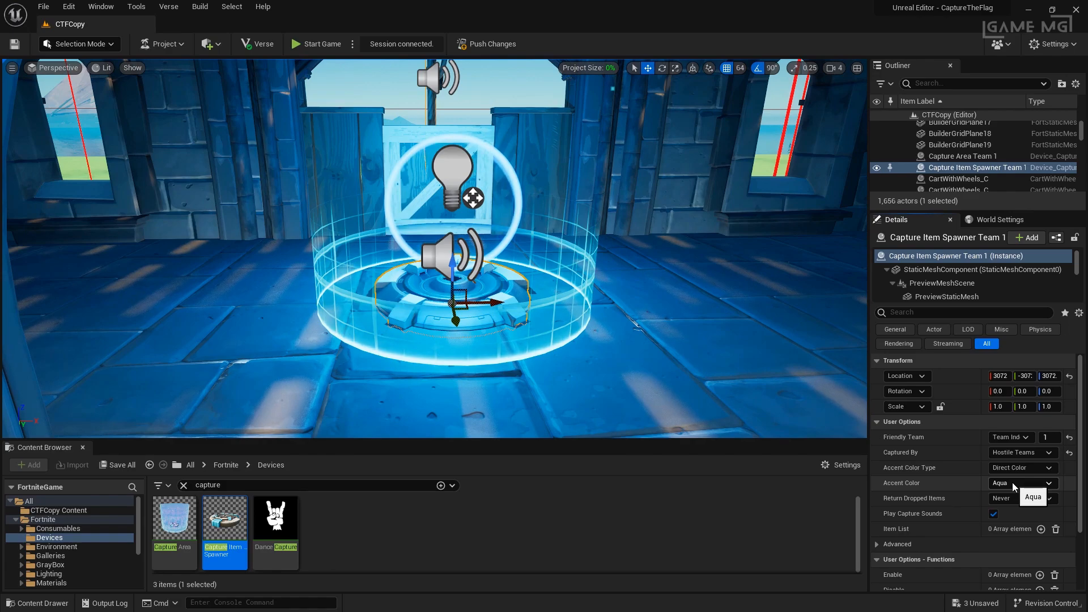
left_click(1022, 499)
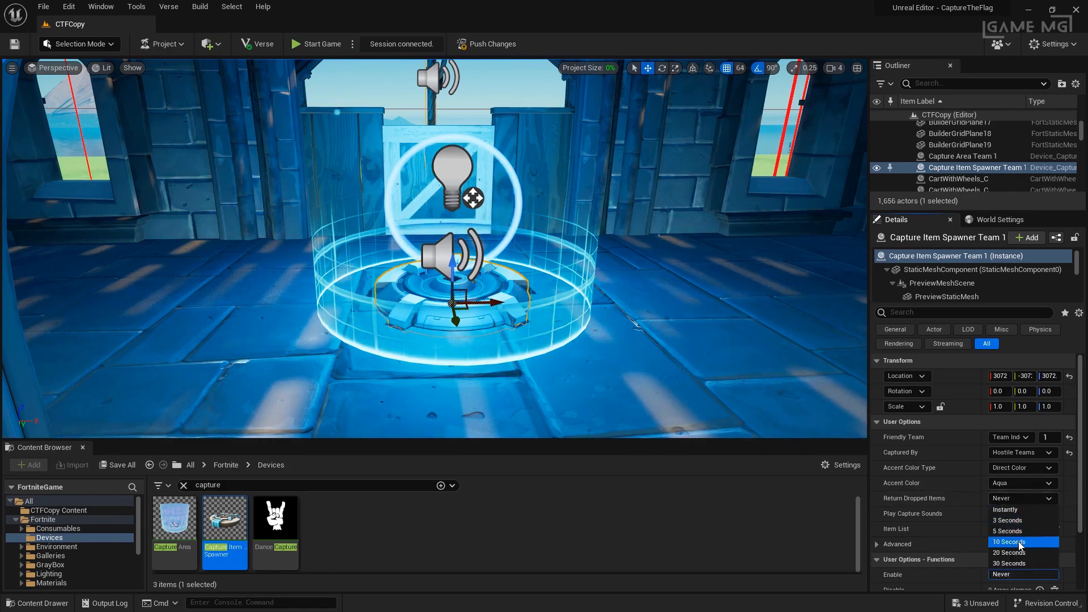
left_click(1017, 541)
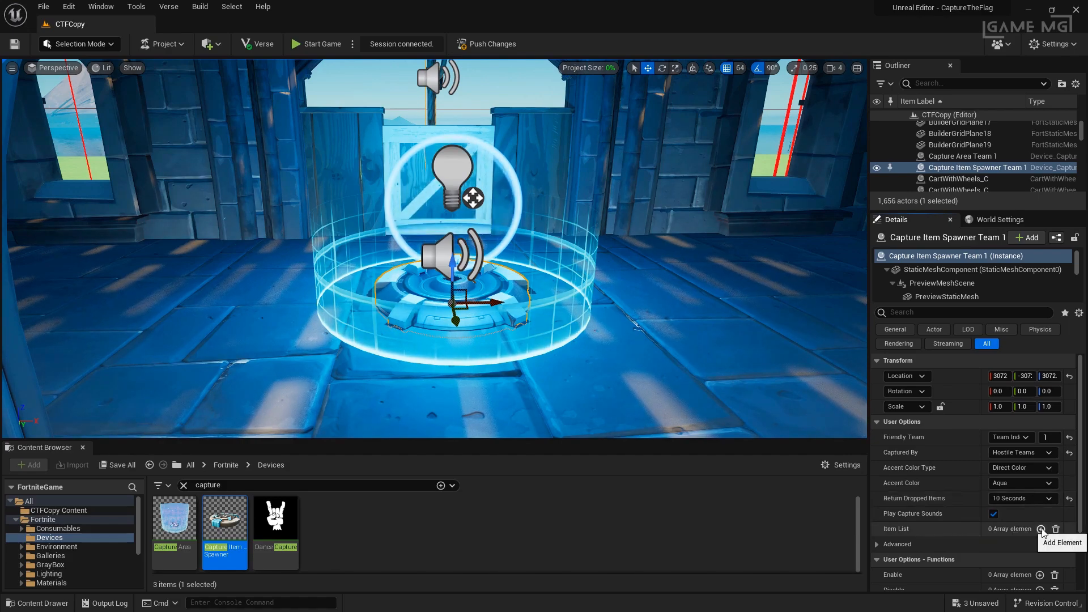
Add Flag as the Team 1 spawner's Item Definition so a flag spawns on its pad
left_click(1040, 529)
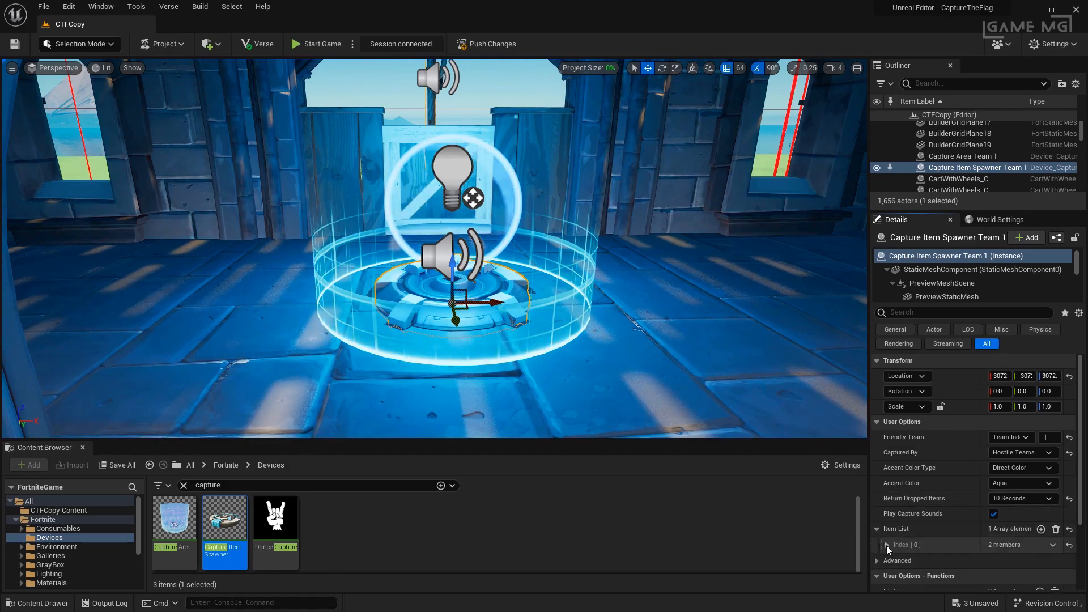
left_click(1054, 562)
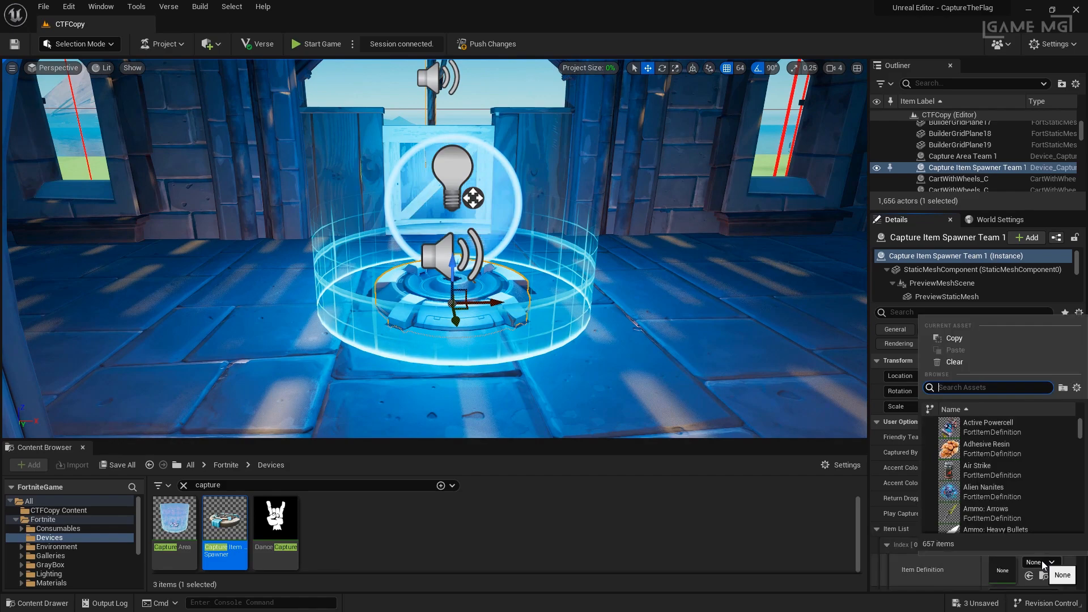
type("flag")
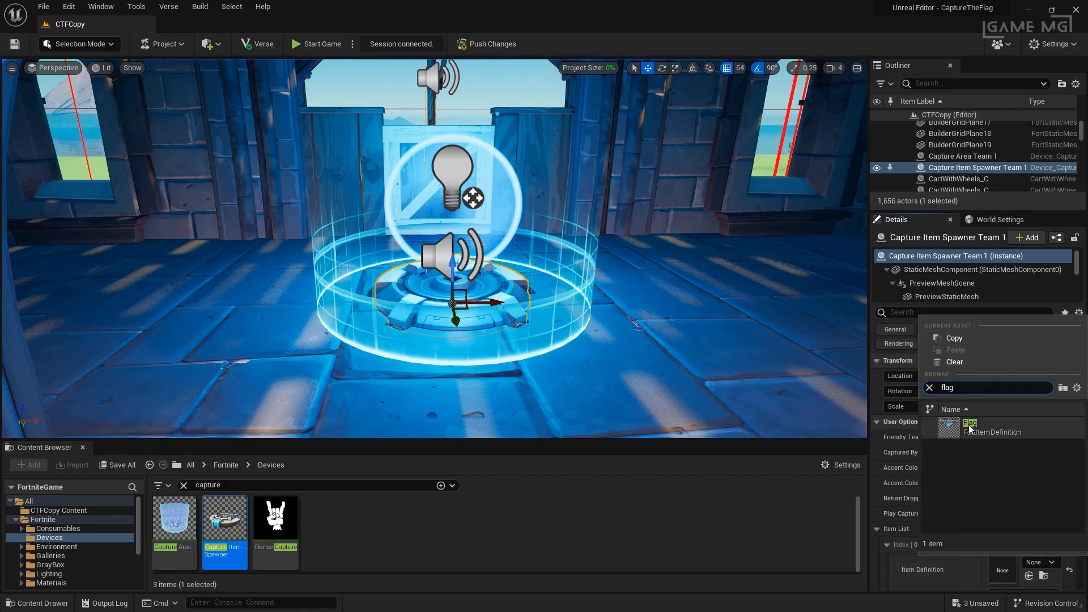
left_click(970, 423)
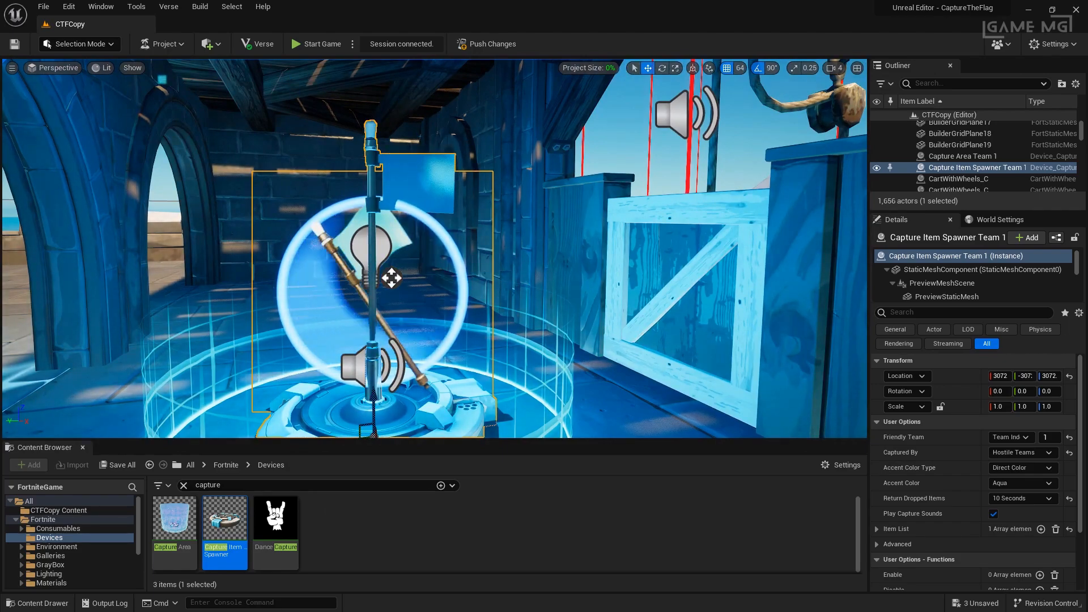
mouse_move(598, 247)
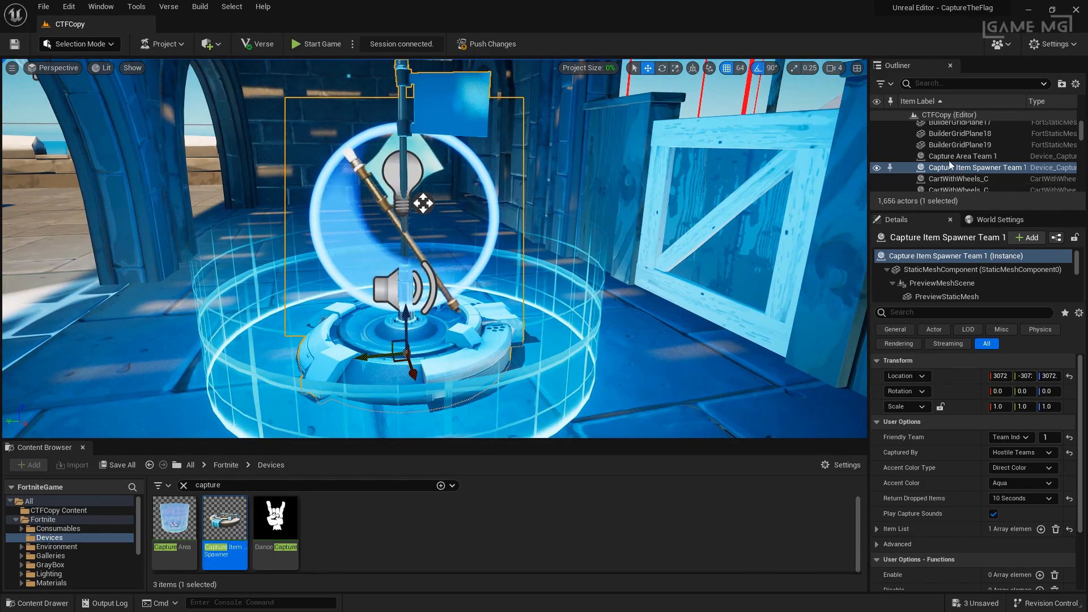
Deselect the flag spawner and start a live game session to test it
left_click(961, 155)
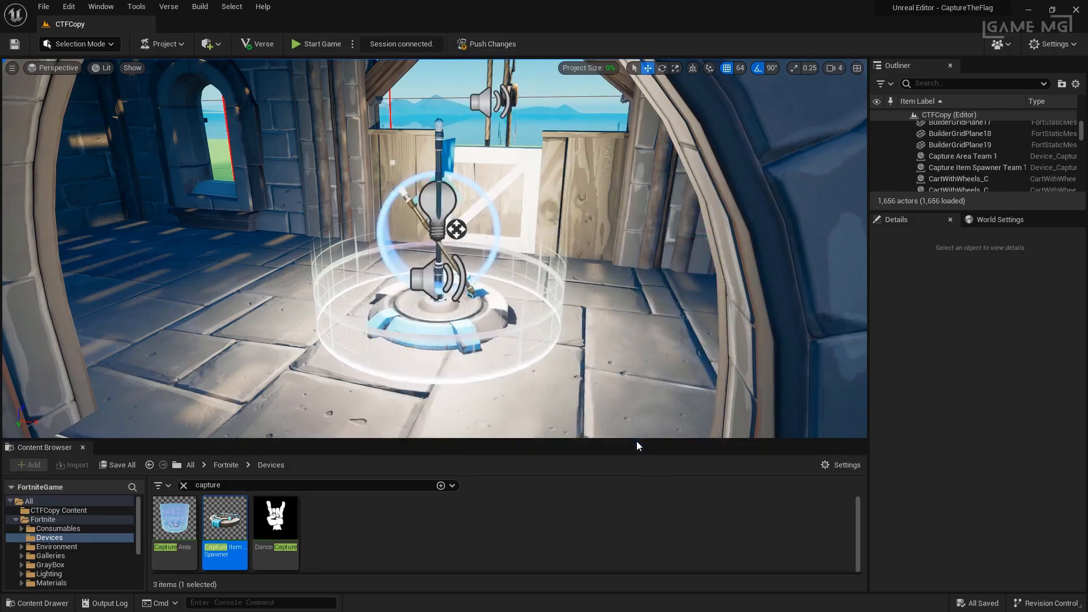
left_click(492, 44)
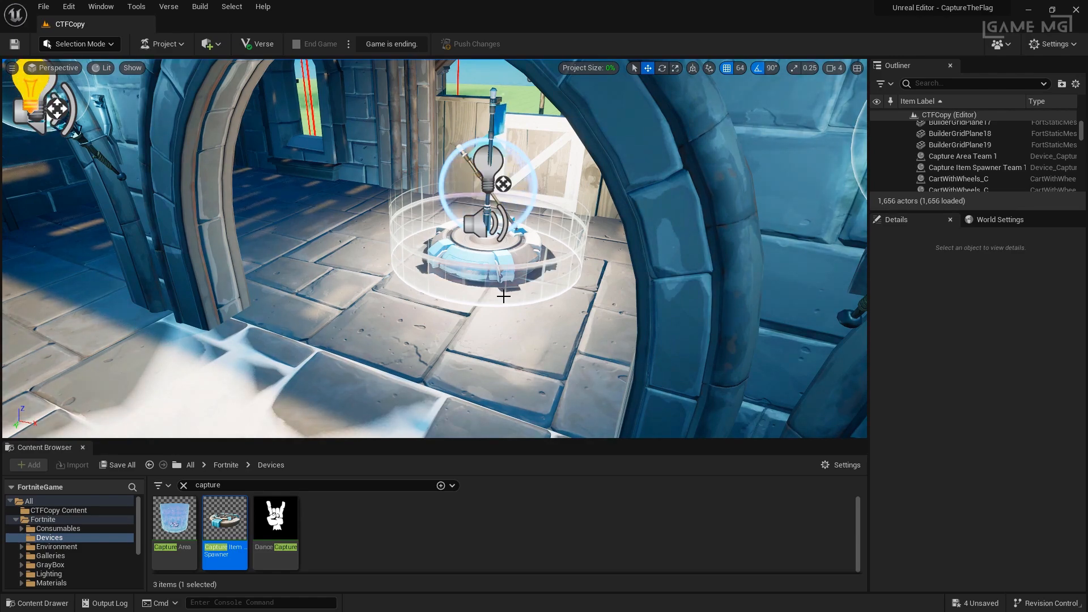
Select Capture Area Team 1 and Capture Item Spawner Team 1 to duplicate them for Team 2
left_click(317, 43)
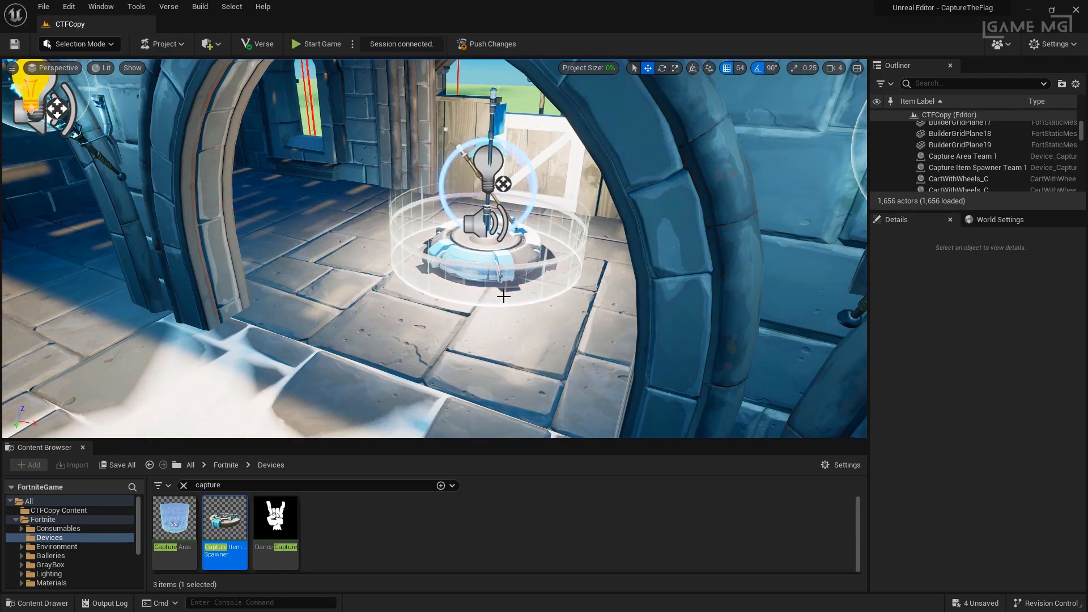
left_click(962, 155)
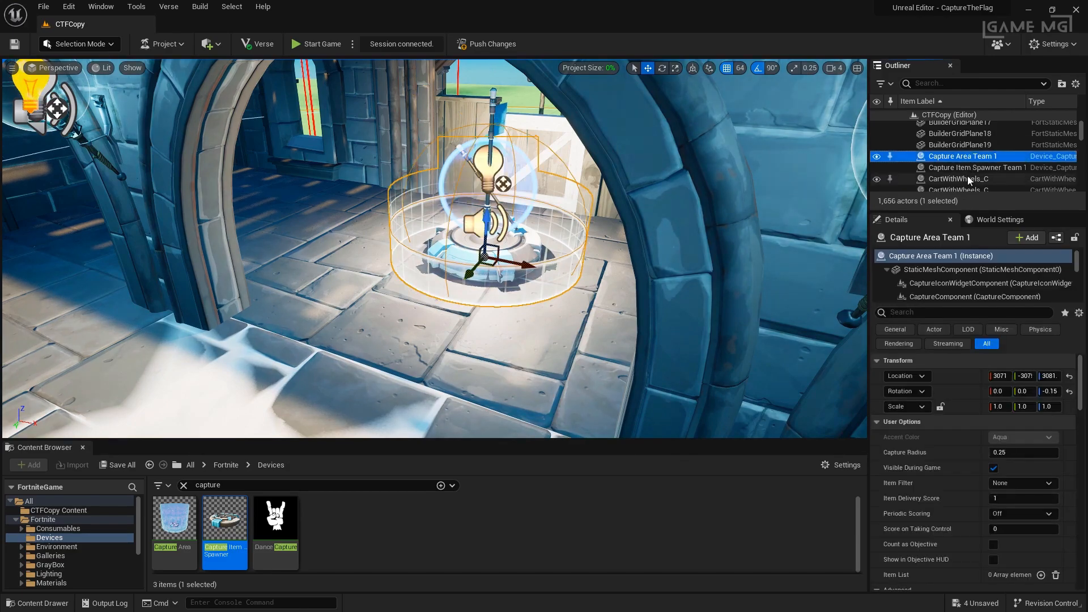
left_click(977, 168)
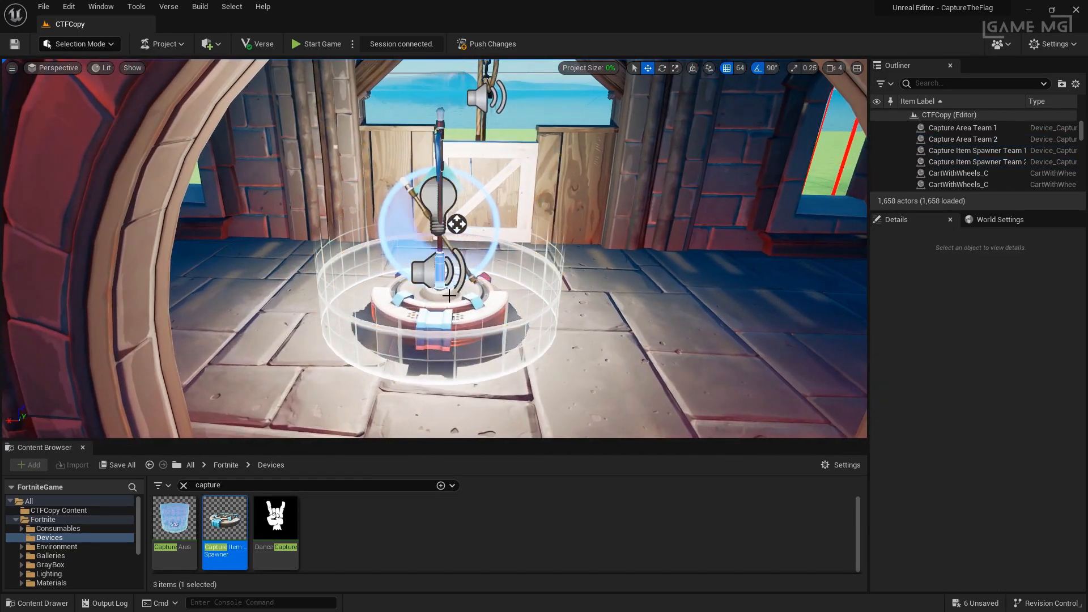
Select Capture Item Spawner Team 2 and choose a new accent colour for it
left_click(963, 138)
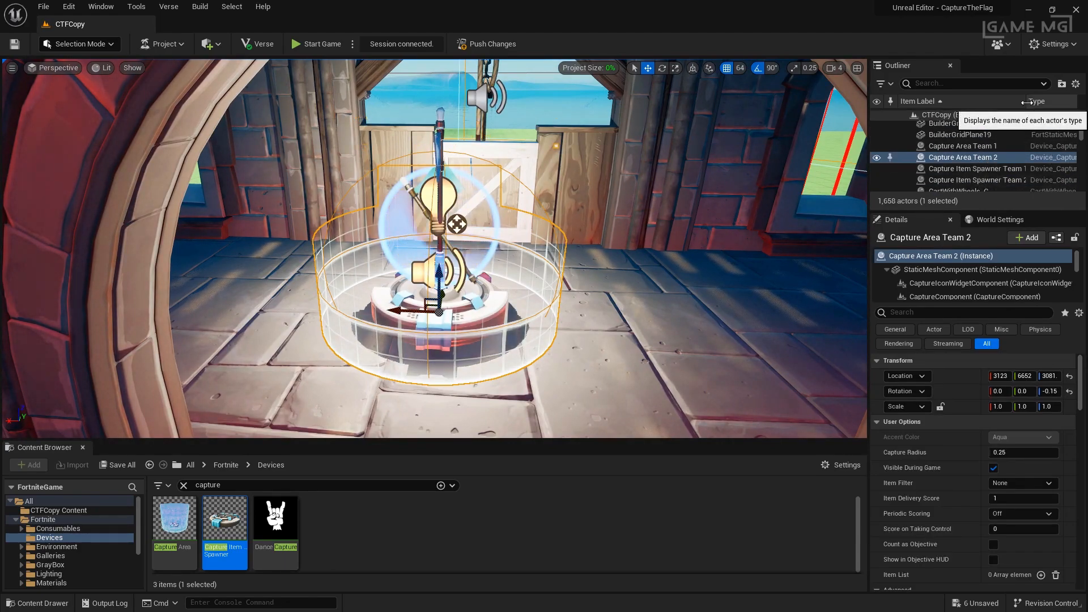
left_click(976, 179)
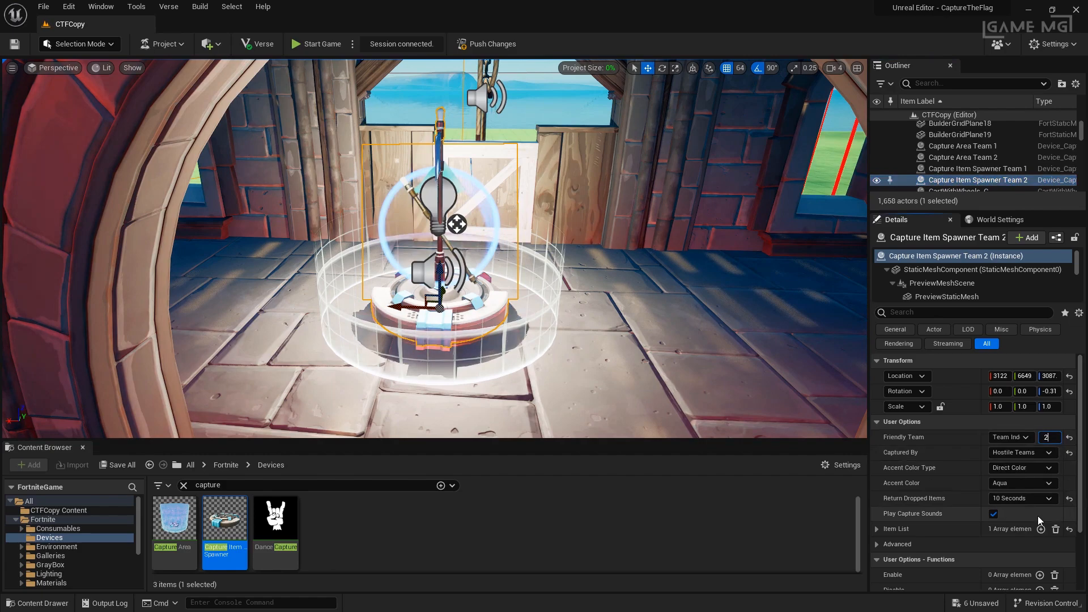
left_click(1022, 482)
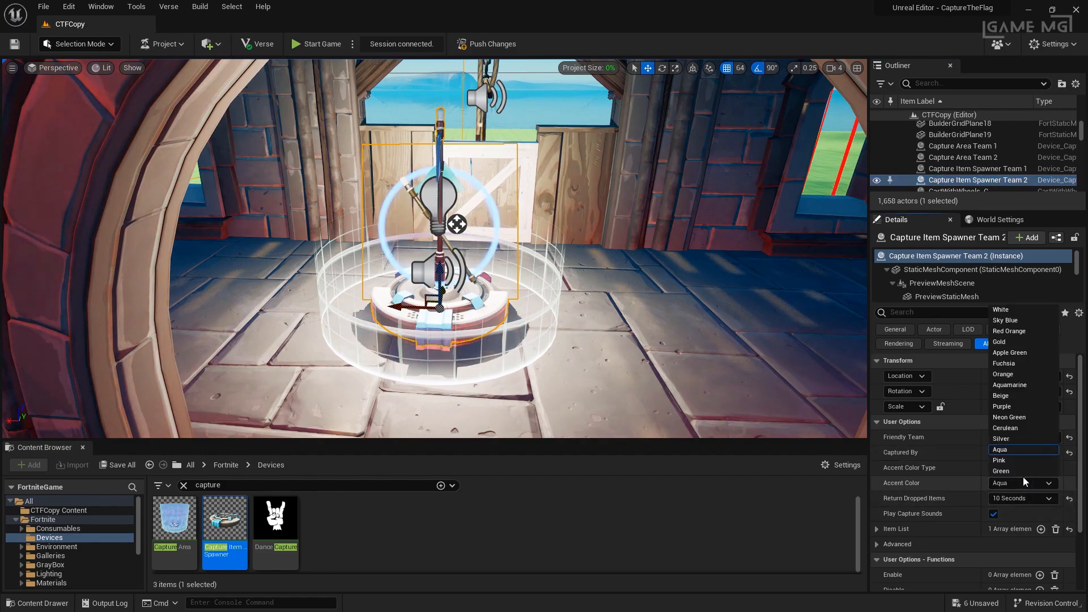
mouse_move(1005, 331)
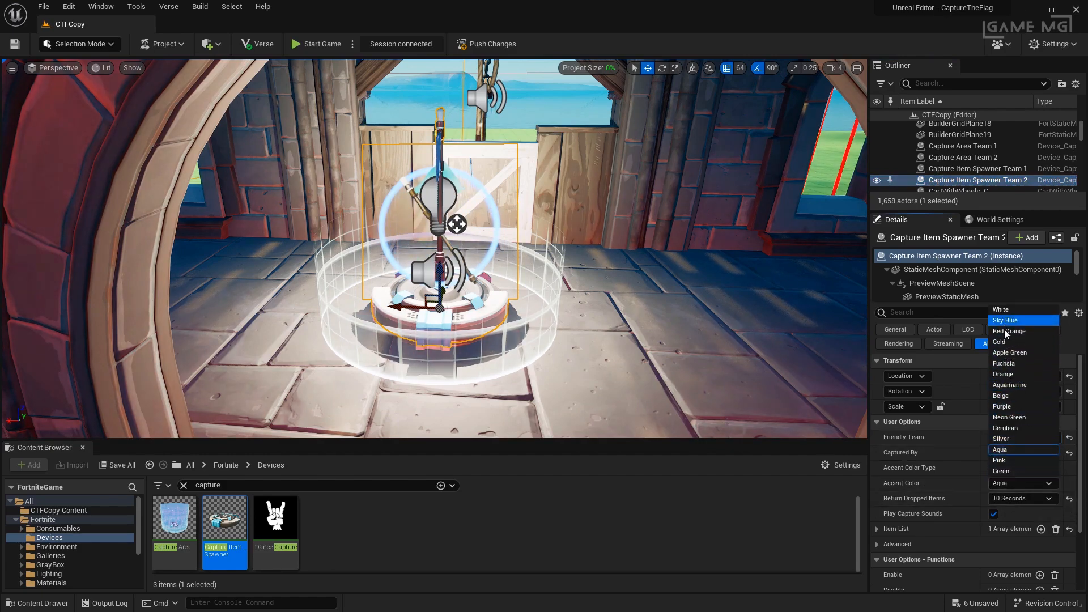
left_click(1009, 331)
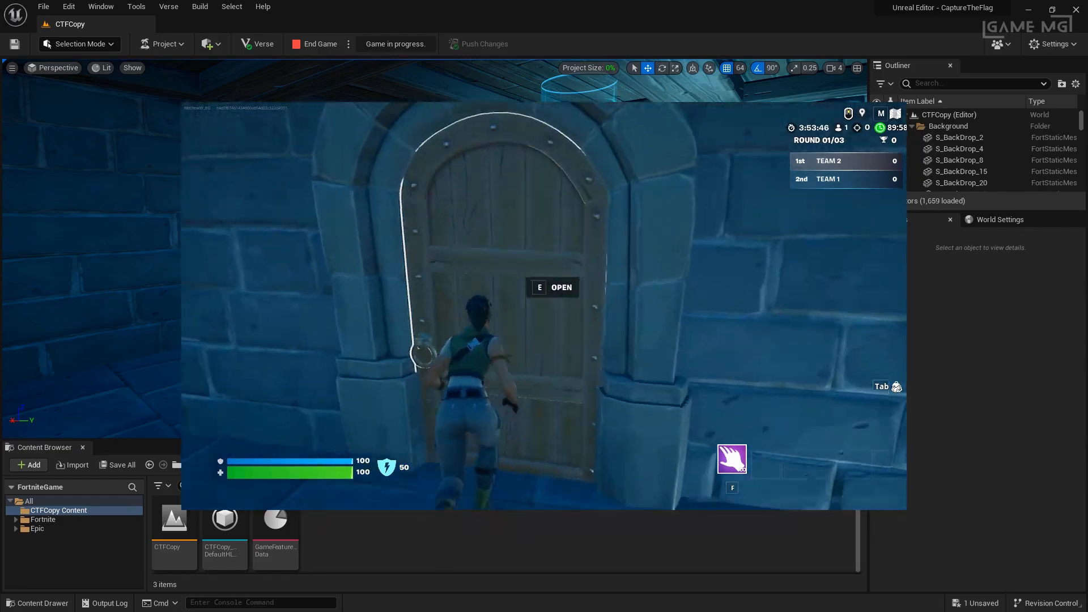
Interact in the live Fortnite round while running through the castle courtyard
key("E")
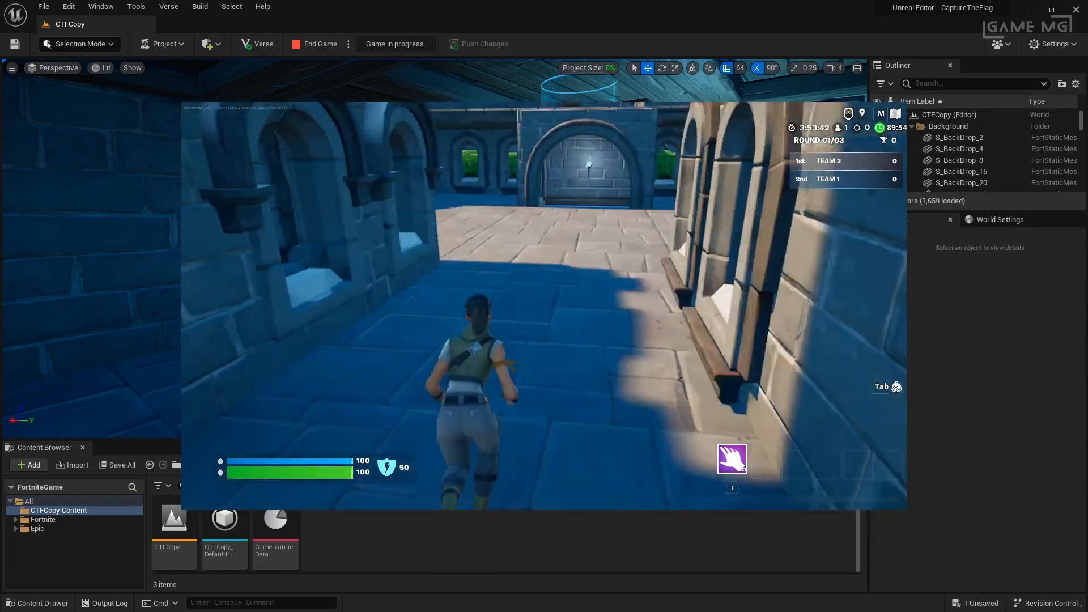